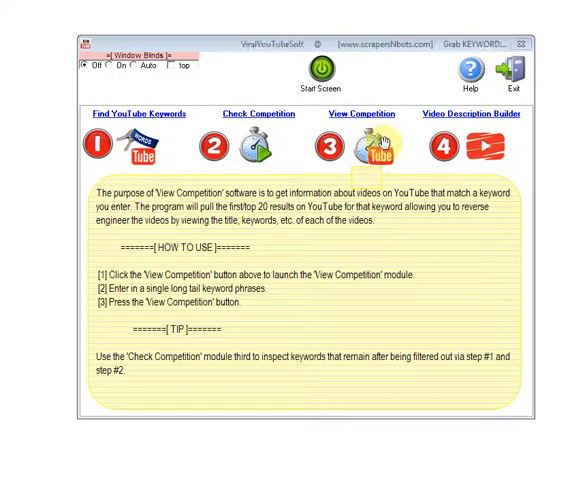
Launch the View Competition module from the start screen
click(95, 145)
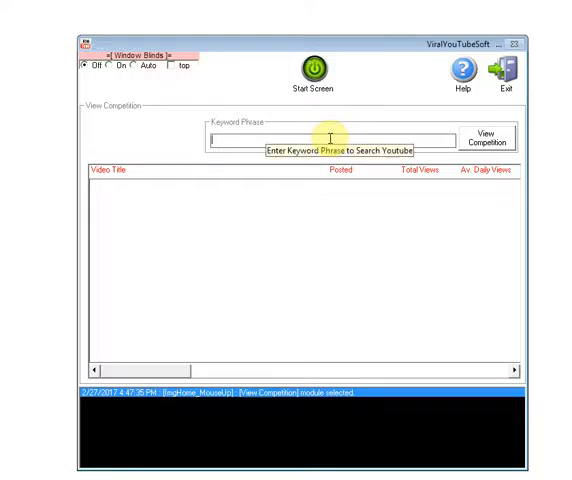
Search competition for the keyword phrase 'youtube description template'
text(youtube descrip)
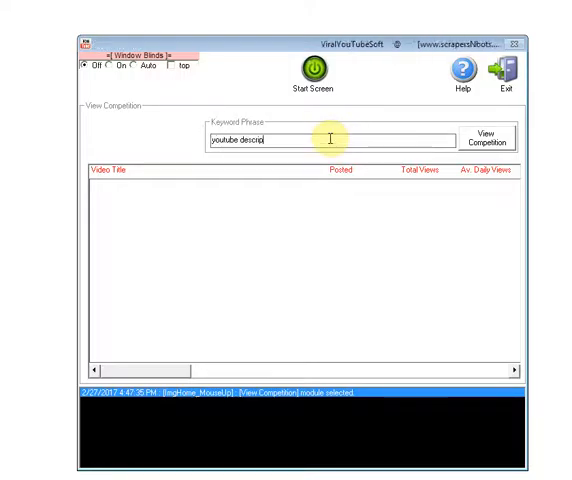
click(487, 138)
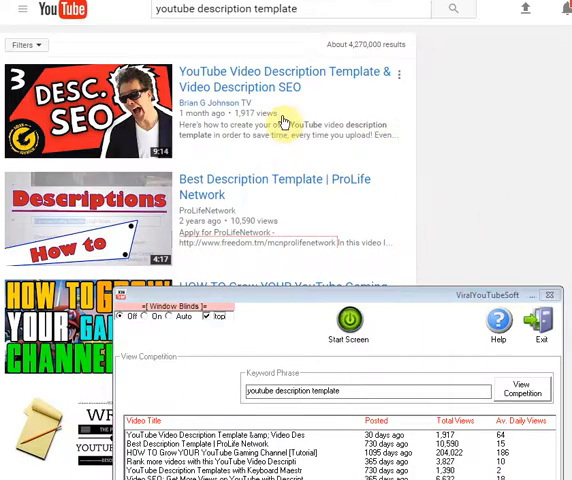
mouse_move(383, 221)
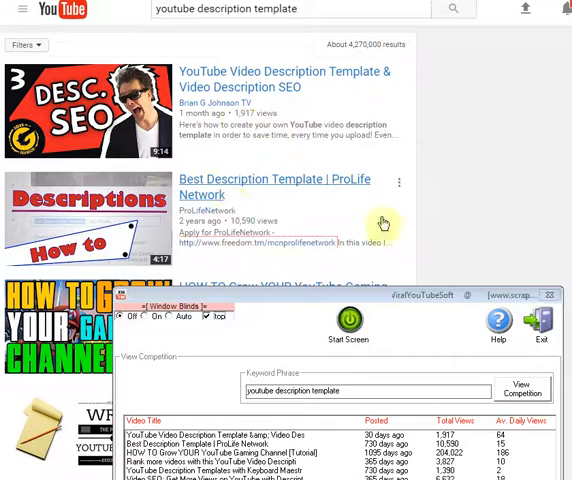
Scroll down YouTube's search results for 'youtube description template' to the gaming-channel video
scroll(down, 3)
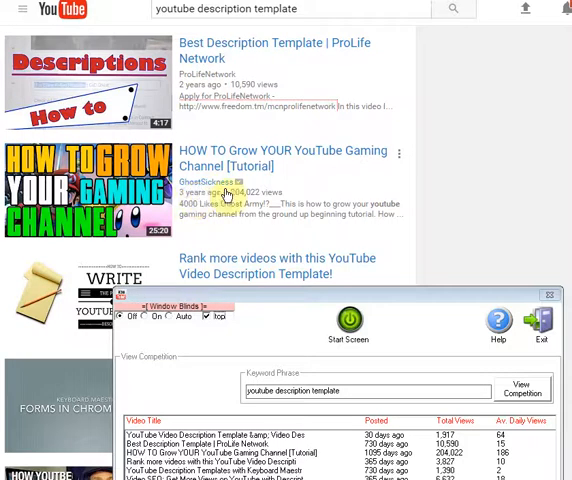
mouse_move(450, 193)
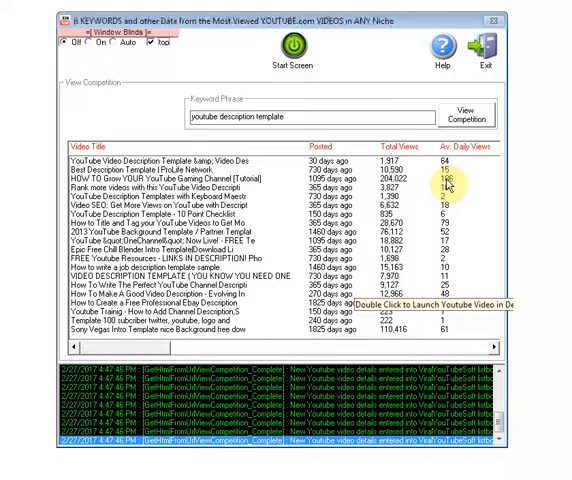
Select a competitor video in the results list for keyword extraction
click(200, 178)
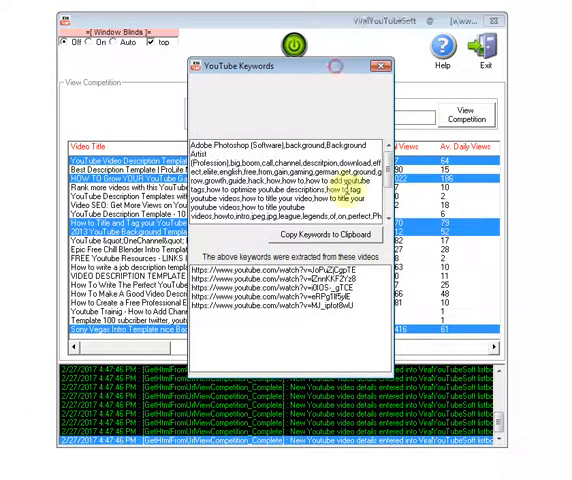
Scroll through the extracted keywords down to terms like 'youtube description template'
scroll(down, 3)
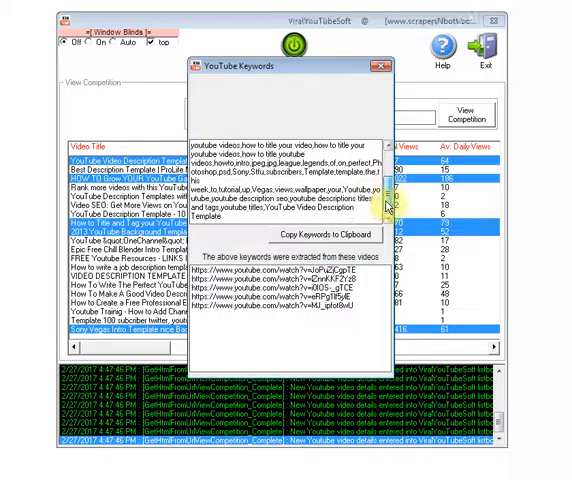